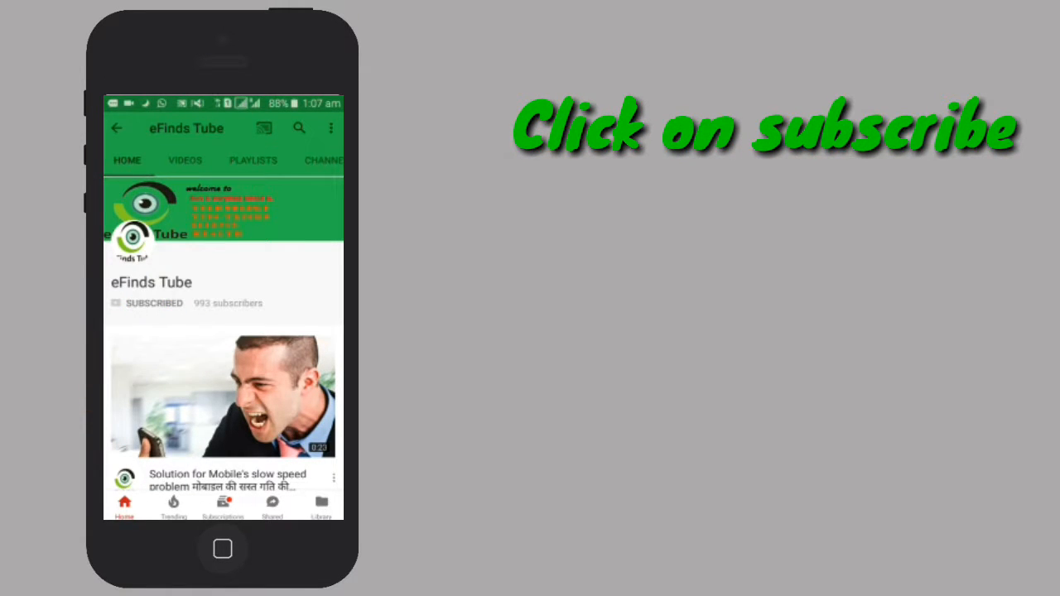
Subscribe to the eFinds Tube channel from its channel page
click(152, 303)
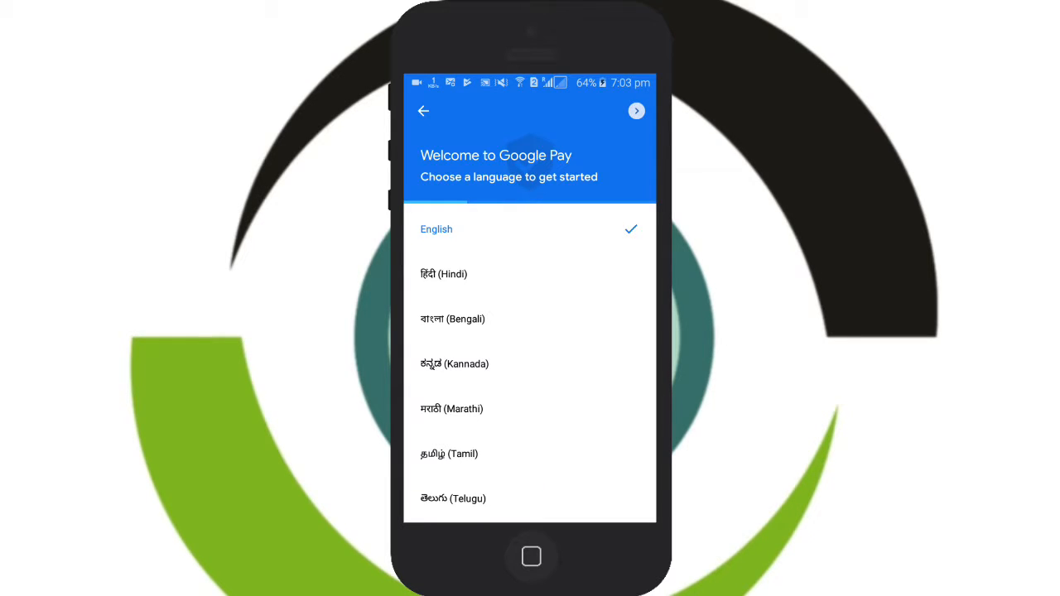
Keep English as the app language and submit this phone's mobile number
click(637, 111)
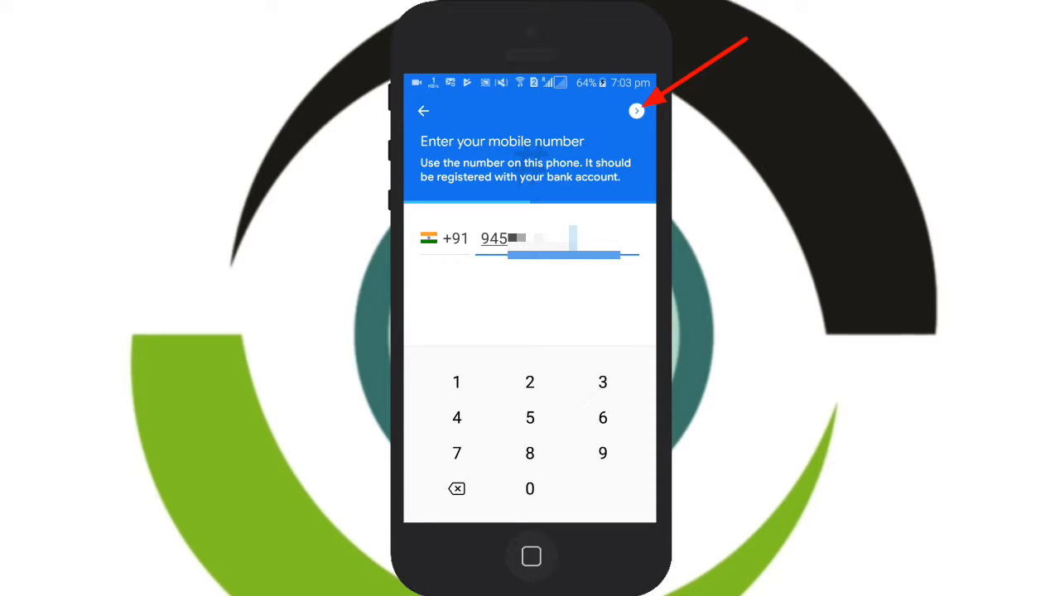
click(636, 110)
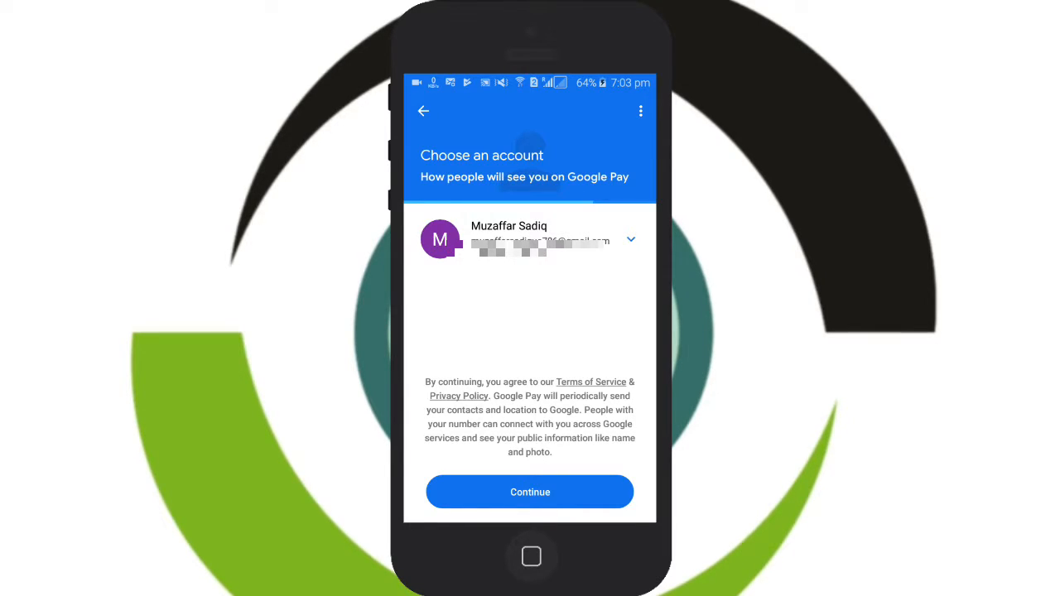
Choose the Visibility vs Reality (MyNetCafe) account and accept the terms to continue
click(631, 239)
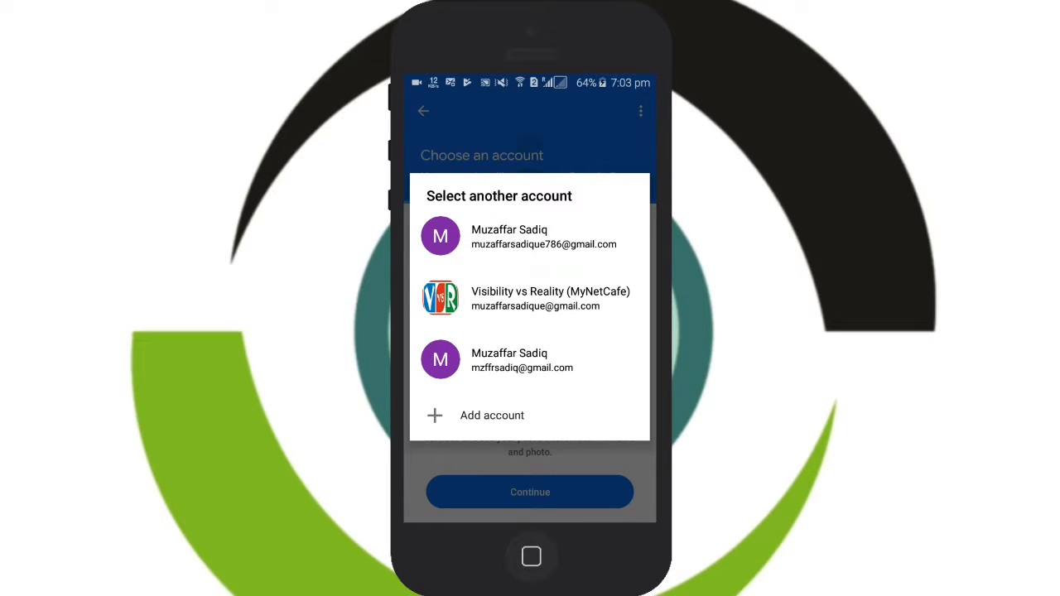
click(531, 298)
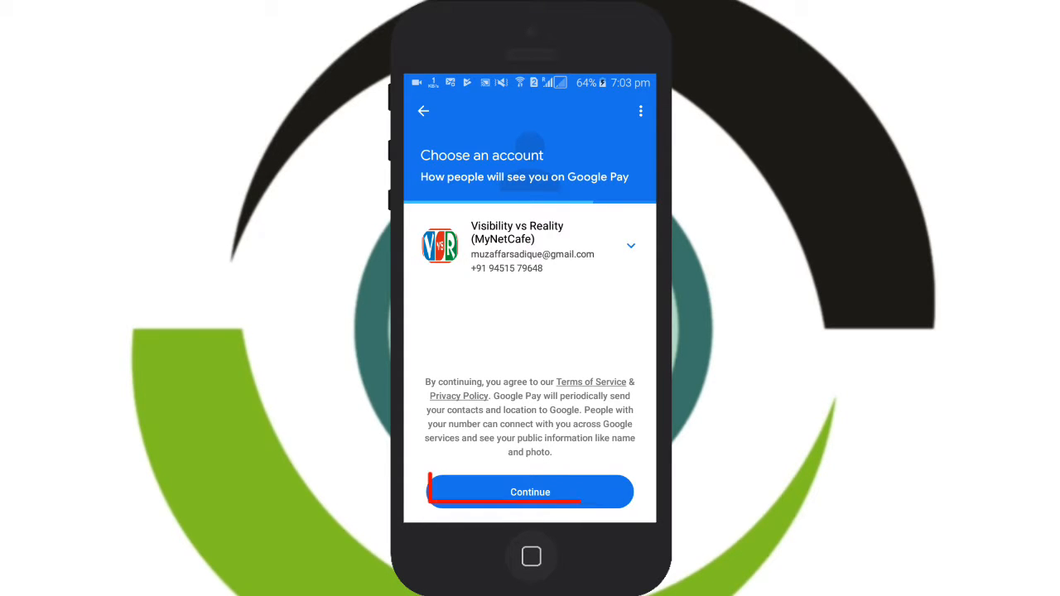
click(530, 490)
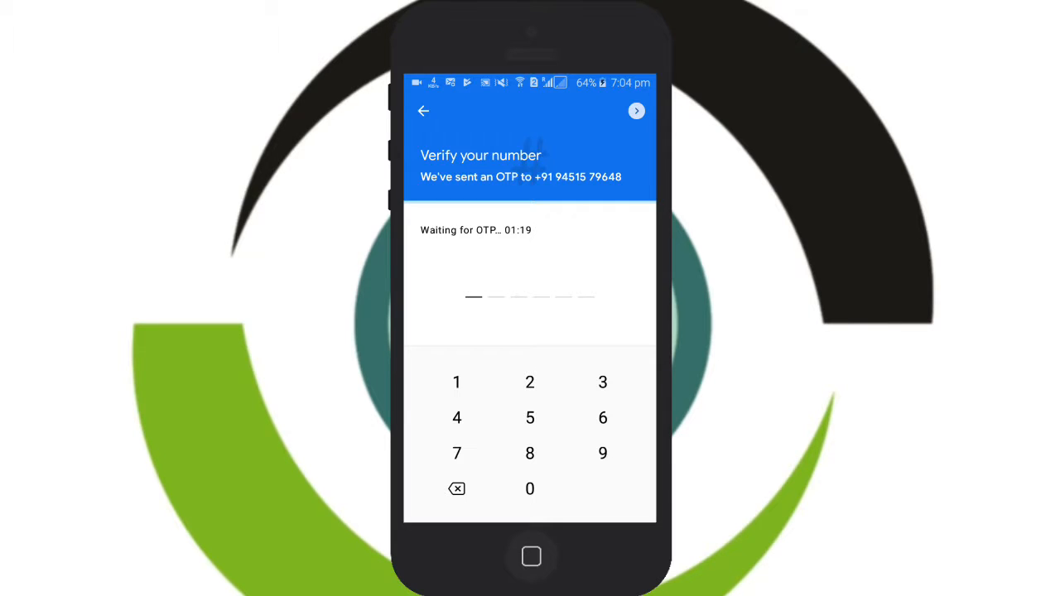
Proceed past OTP verification to the Google Pay home screen
click(636, 109)
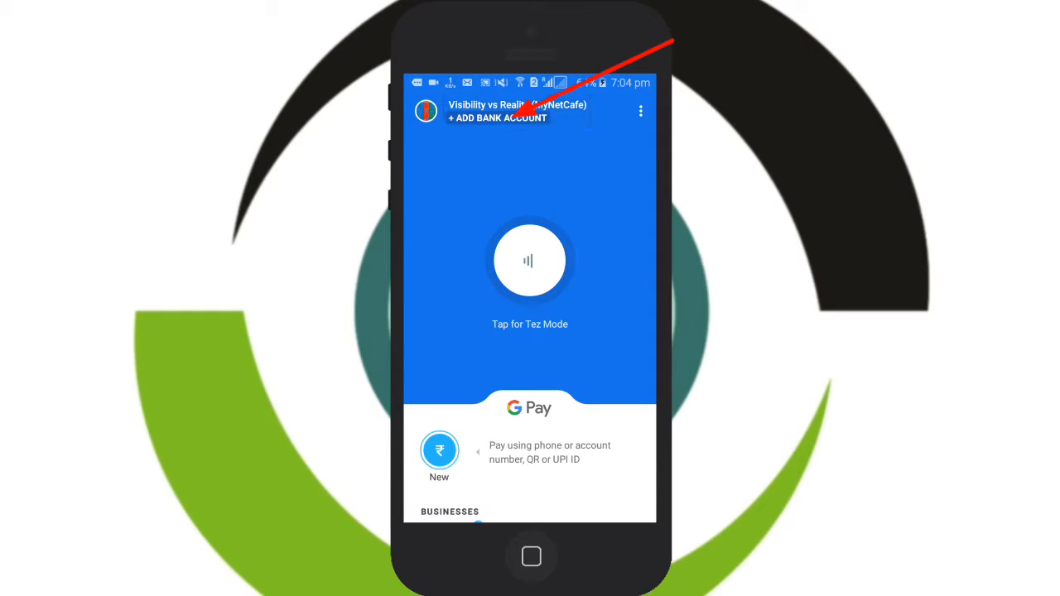
Start adding a bank account and locate State Bank of India in the bank list
click(497, 118)
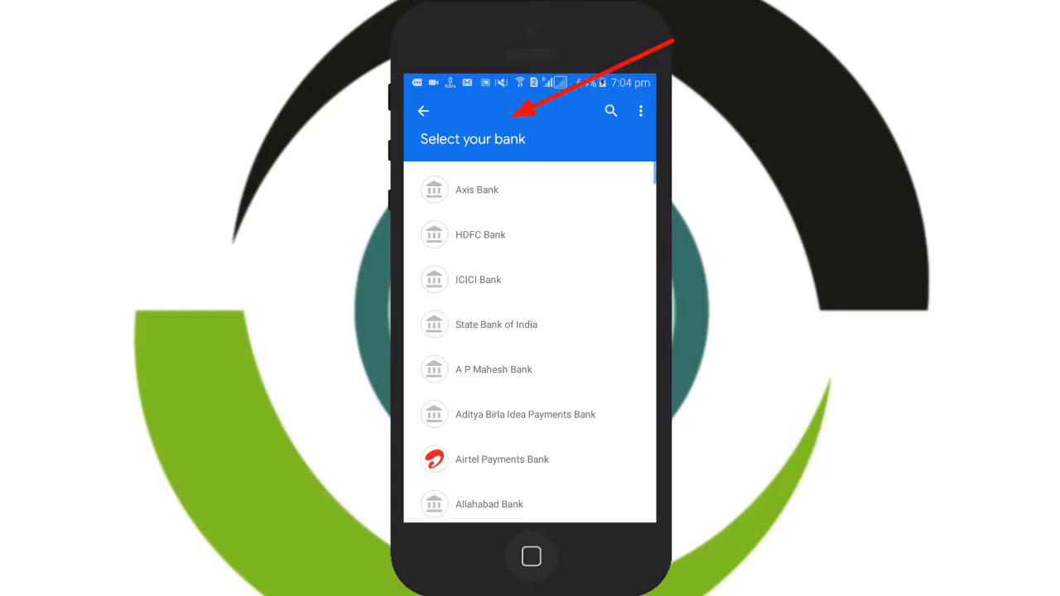
scroll(down, 3)
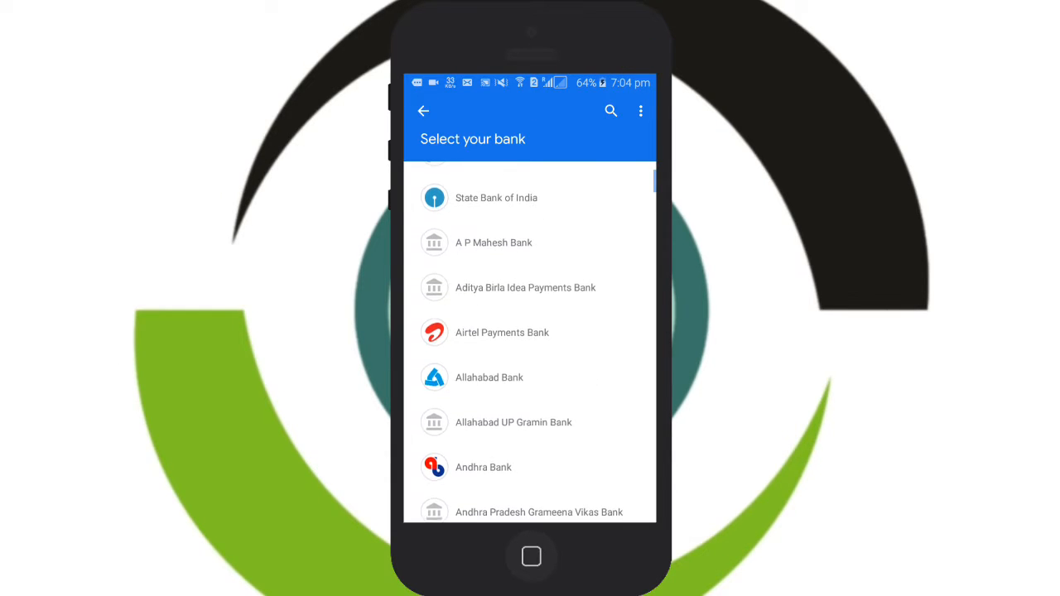
scroll(up, 3)
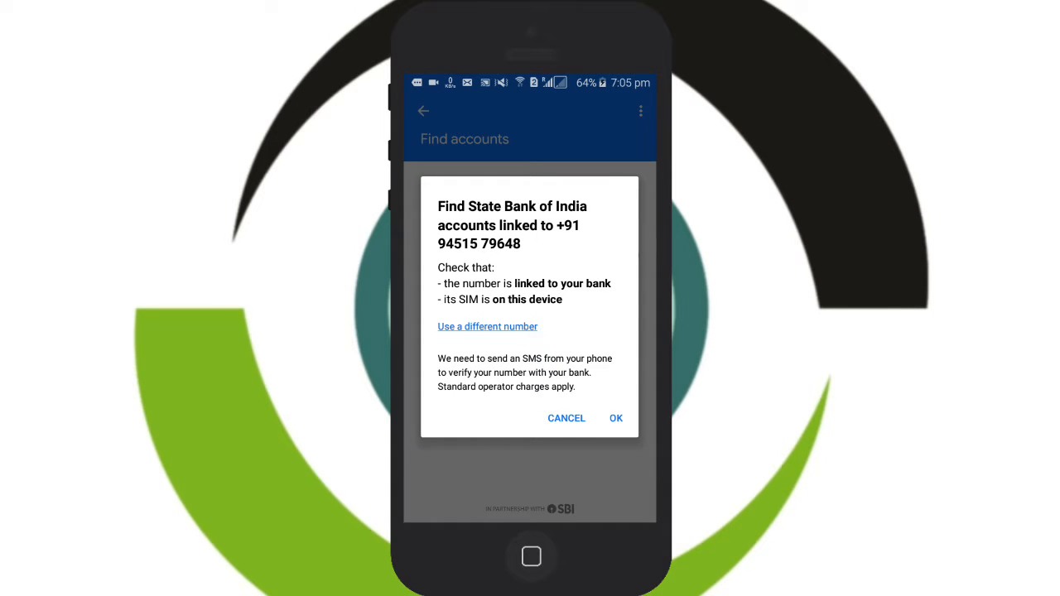
Agree to send the SBI verification SMS and accept the SMS charges notice
click(616, 417)
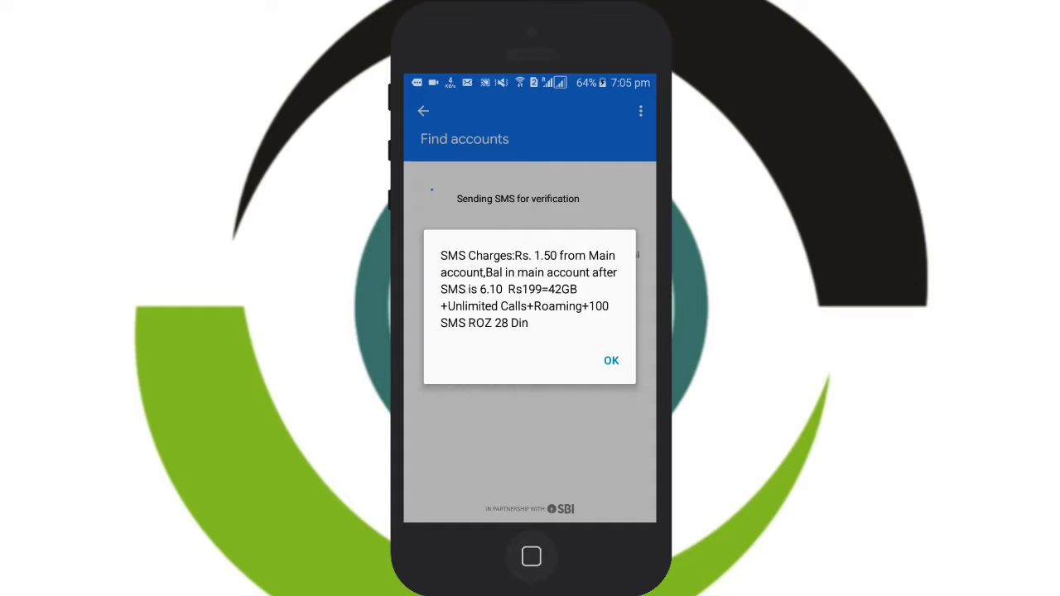
click(611, 361)
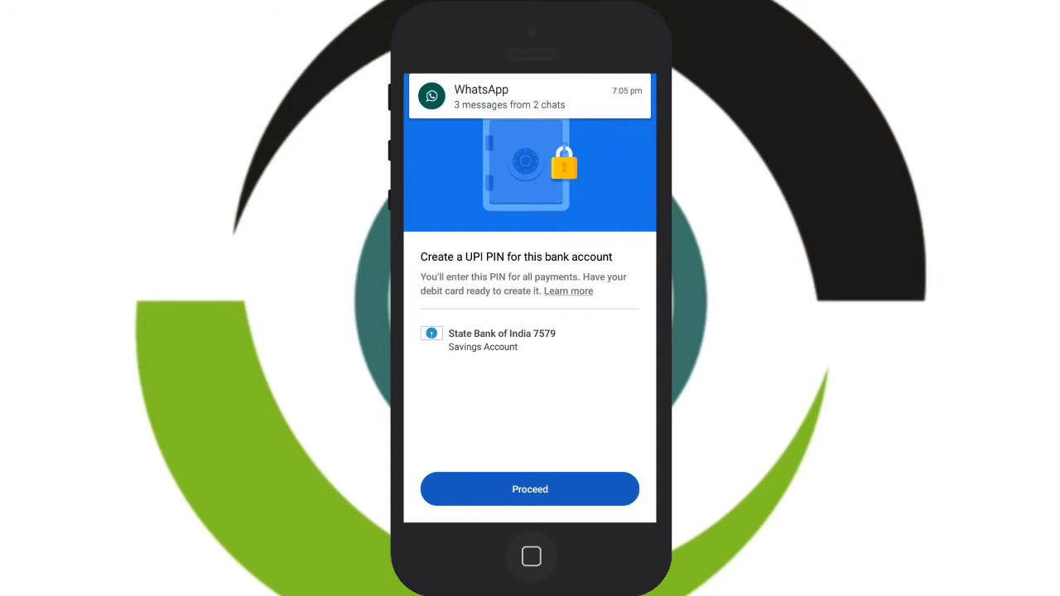
Proceed to UPI PIN setup and submit the card's last six digits with 08/23 expiry
click(530, 489)
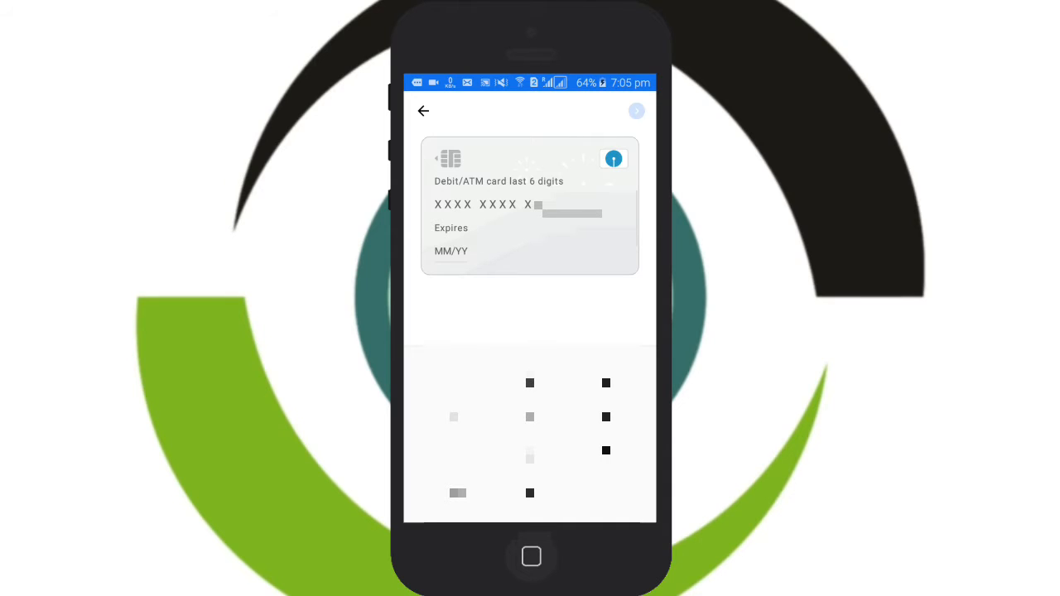
click(606, 417)
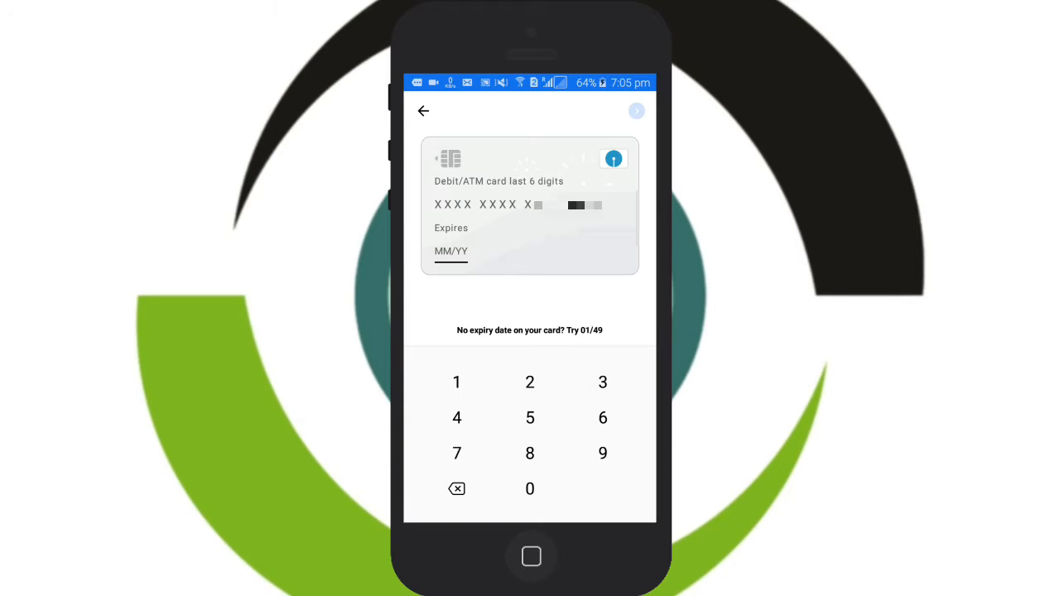
click(531, 489)
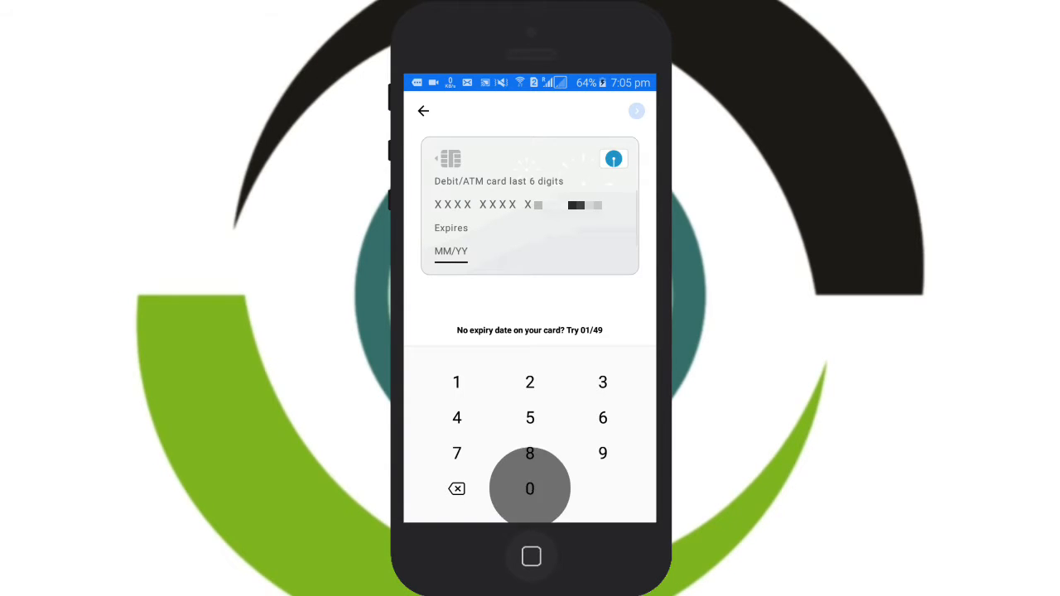
click(531, 381)
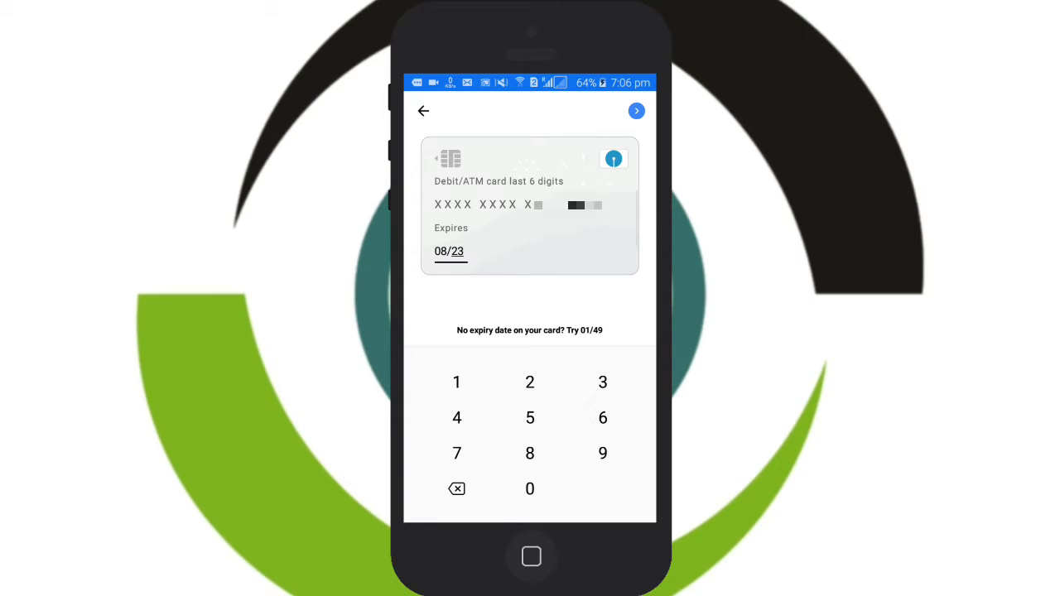
click(636, 111)
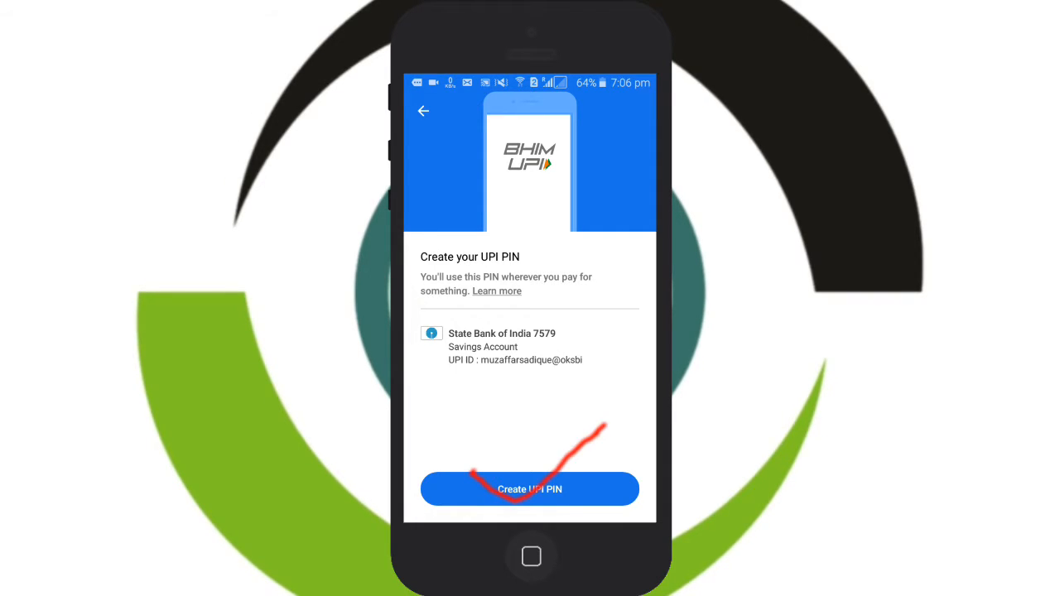
Create the UPI PIN and retry after the Incorrect OTP error
click(531, 489)
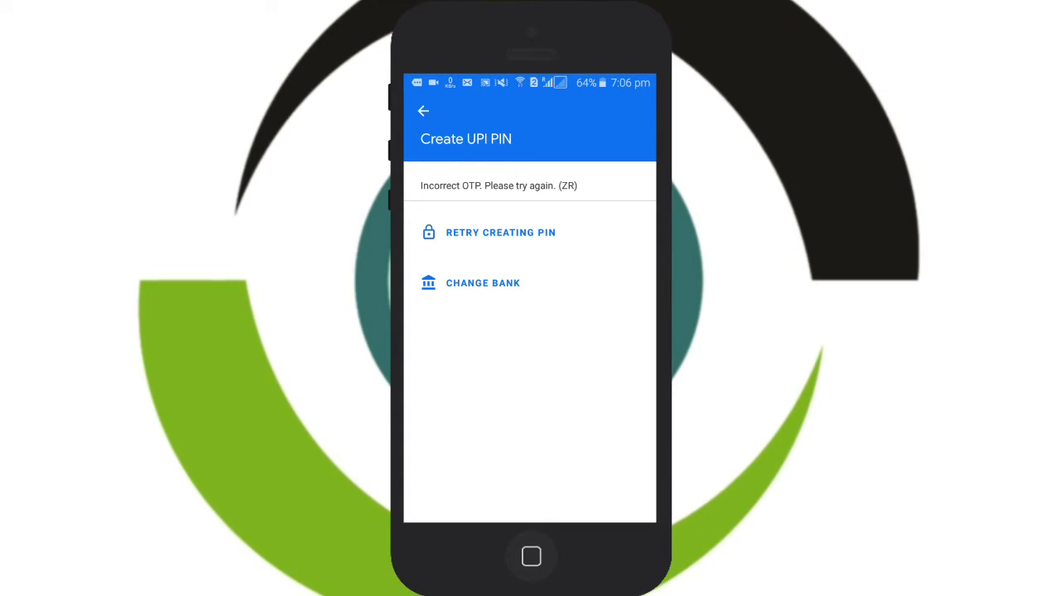
click(500, 232)
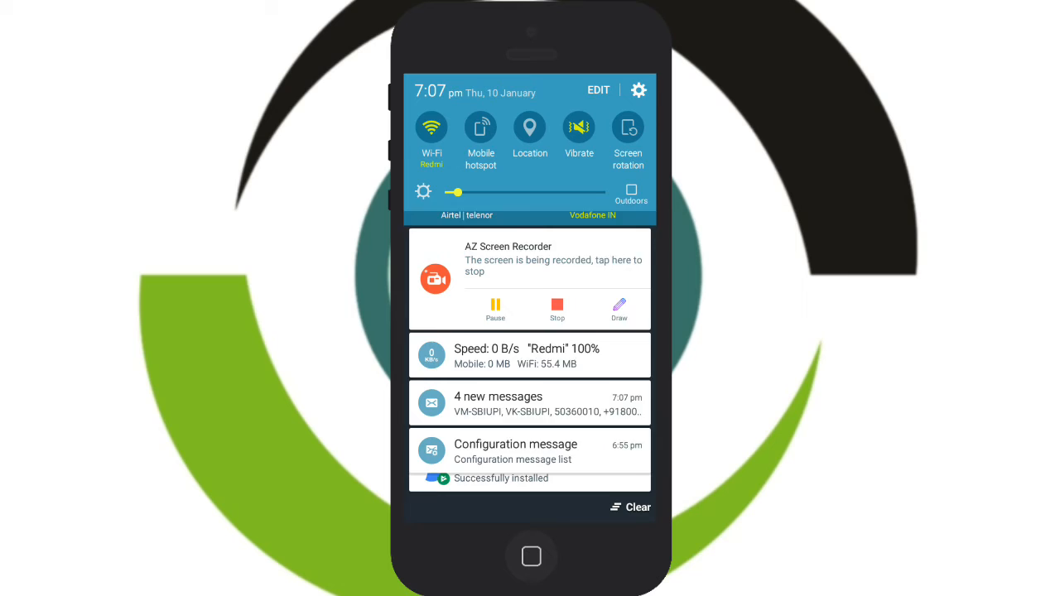
Read the latest VM-SBIUPI OTP message, then switch back to Google Pay
click(530, 404)
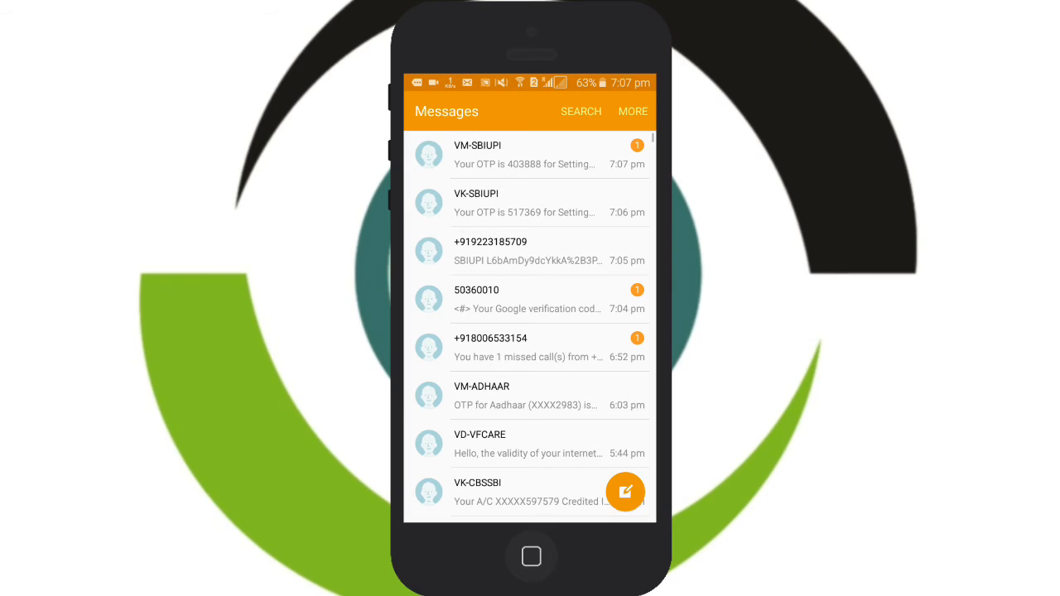
click(525, 154)
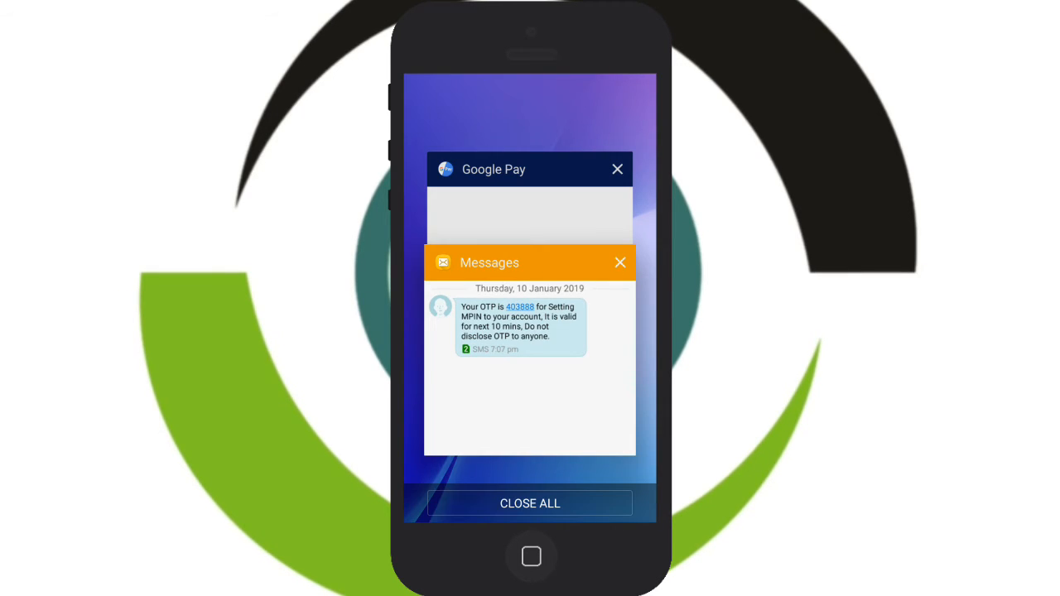
click(530, 503)
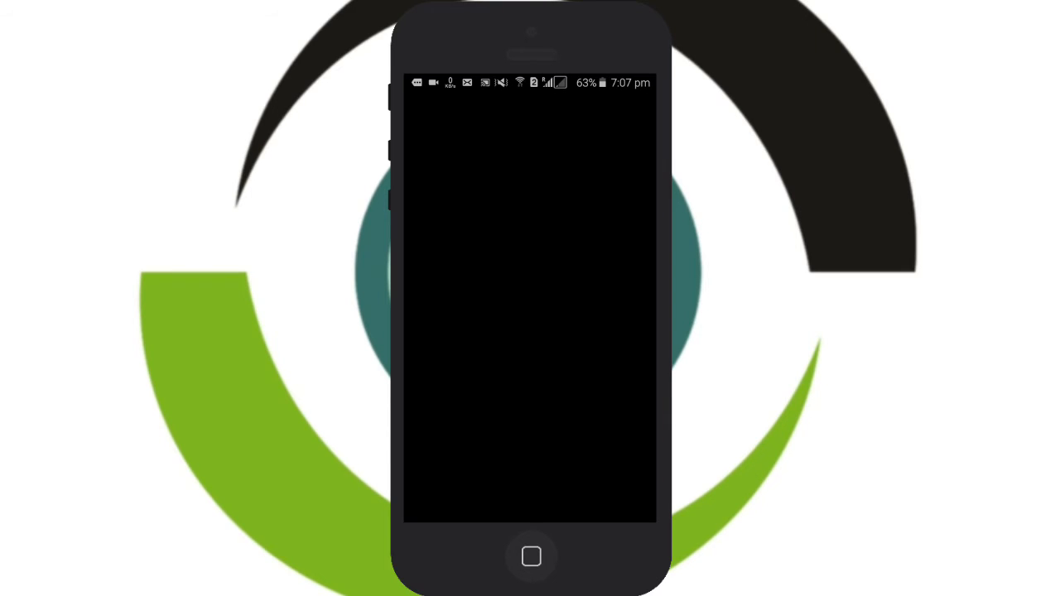